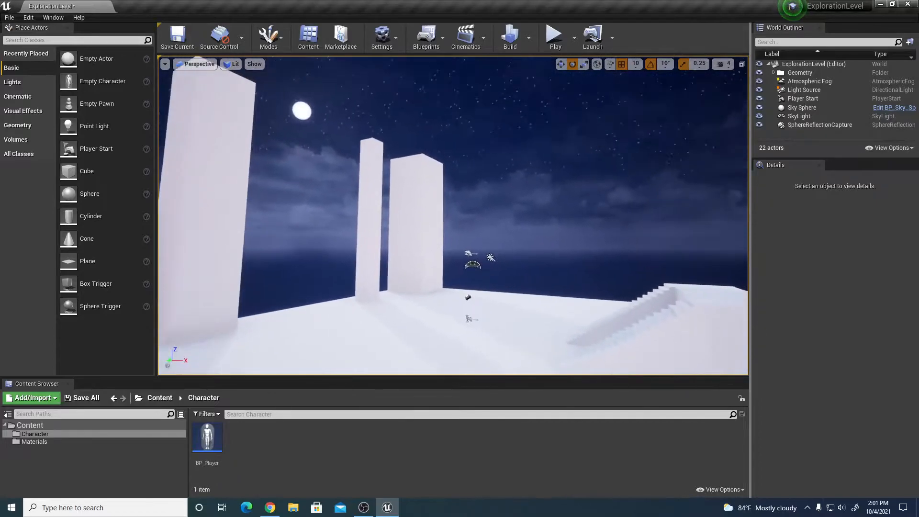
pyautogui.moveTo(90, 194)
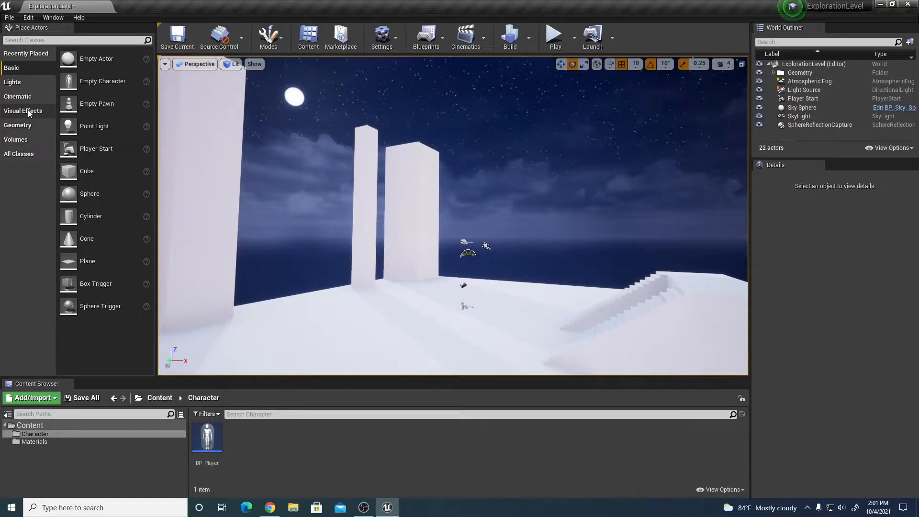
# - List the Visual Effects actors and select the level's Atmospheric Fog in the World Outliner
pyautogui.click(22, 110)
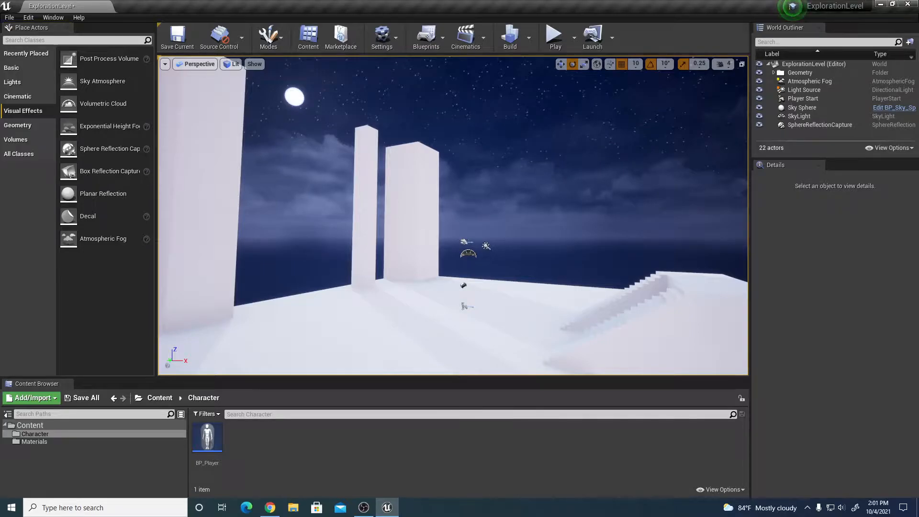
pyautogui.click(809, 81)
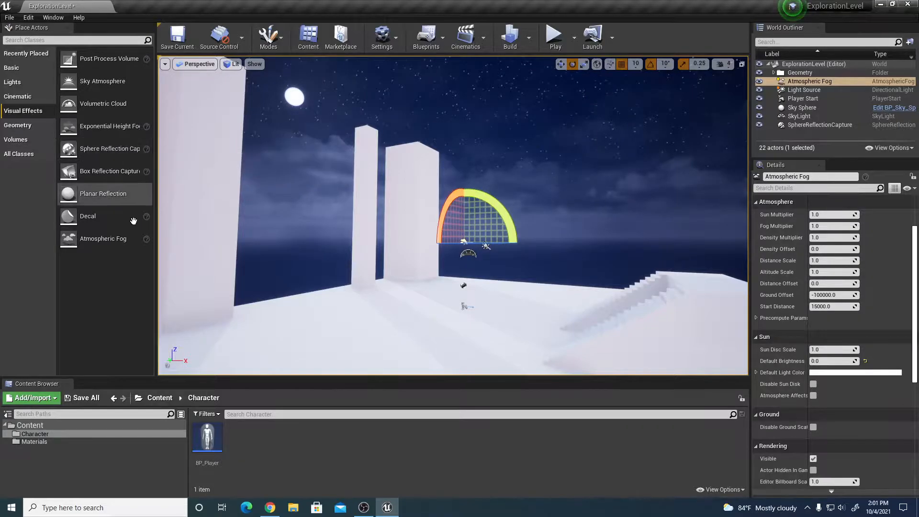
pyautogui.moveTo(88, 216)
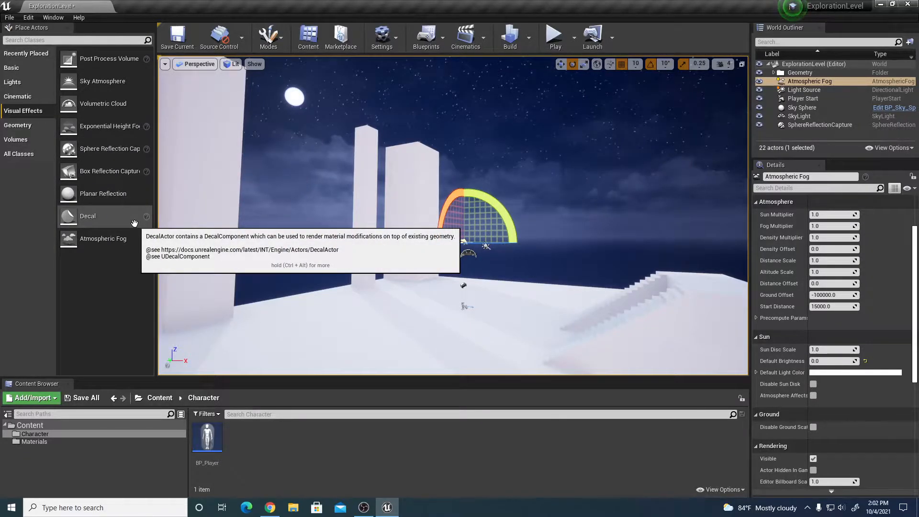
pyautogui.moveTo(109, 125)
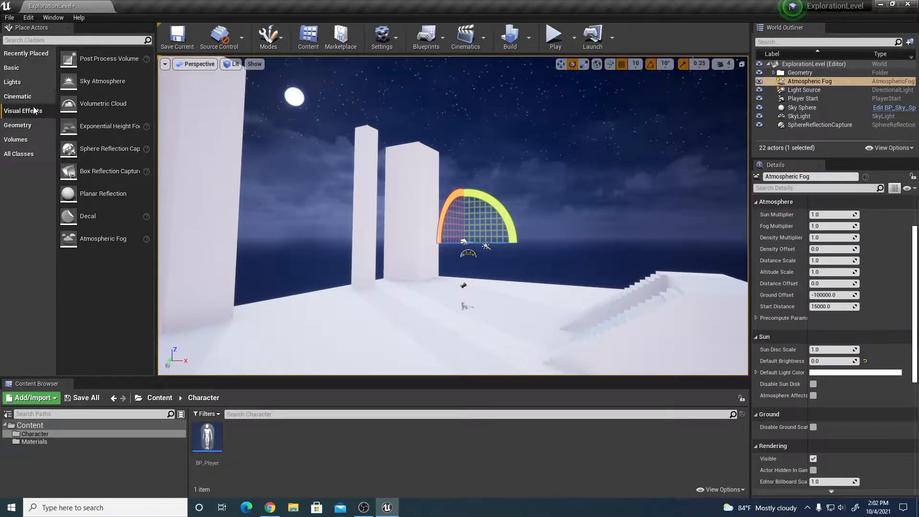
pyautogui.moveTo(109, 125)
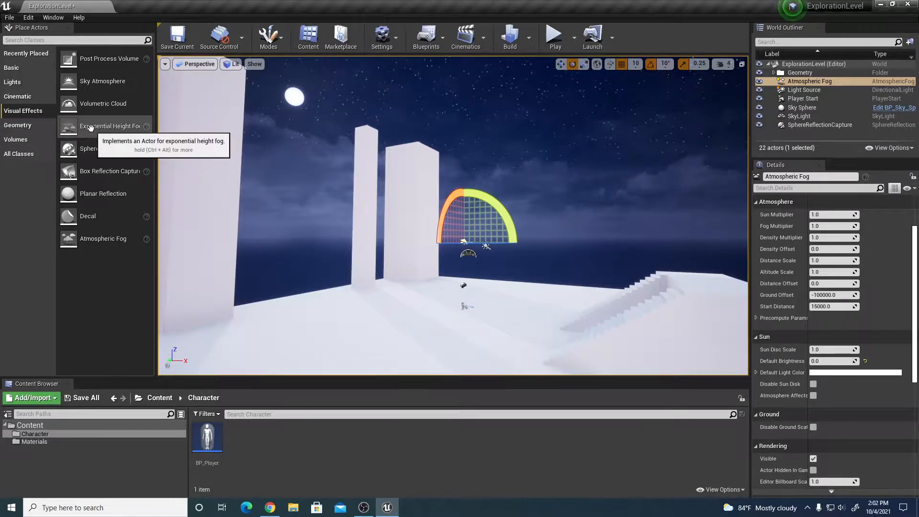
# - Place an Exponential Height Fog actor in the level and select it in the World Outliner
pyautogui.click(109, 126)
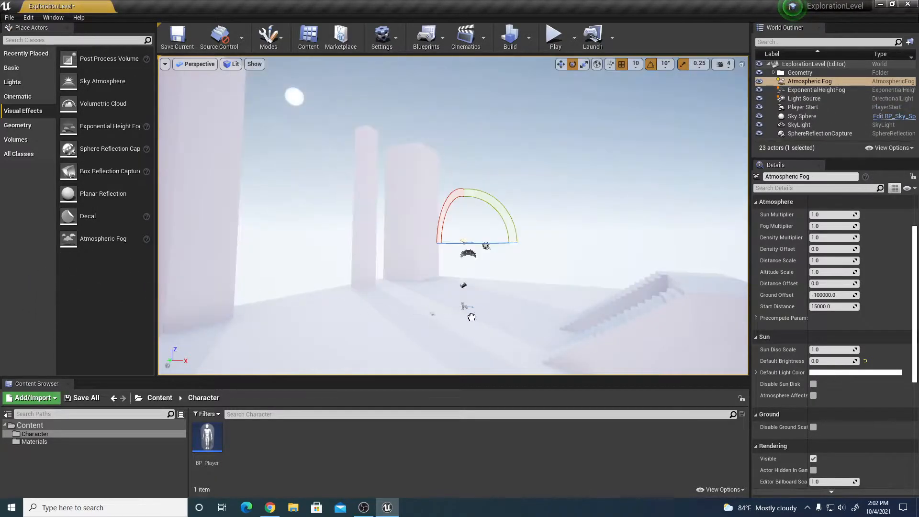
pyautogui.click(815, 89)
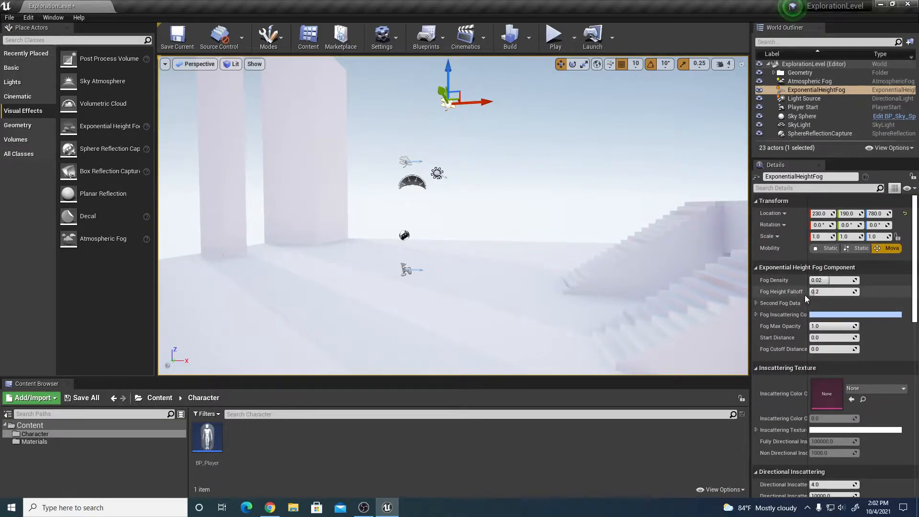
pyautogui.moveTo(538, 193)
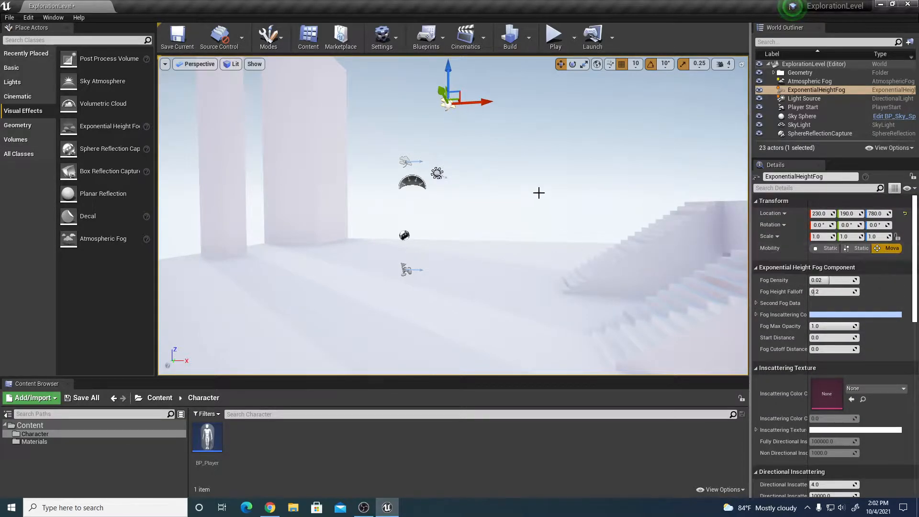
# - Set Fog Density to 0.002857 and Fog Height Falloff to 0.457914
pyautogui.click(862, 248)
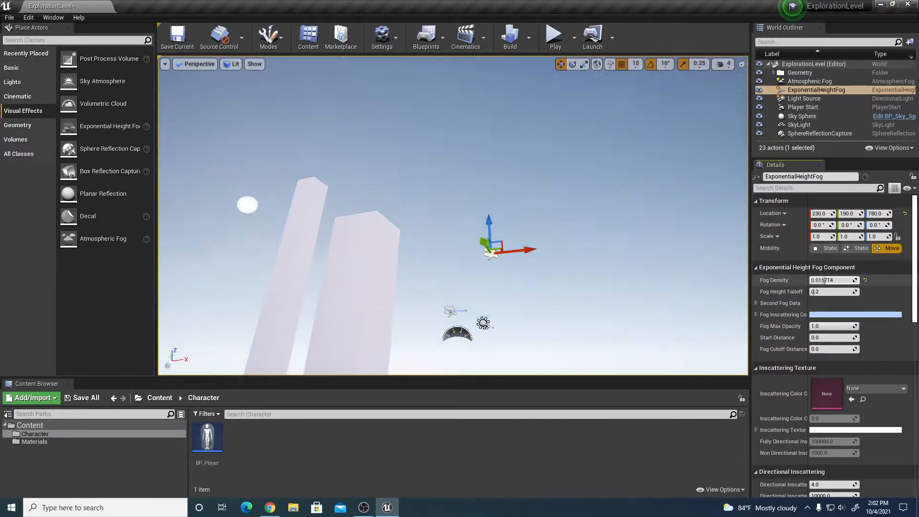
pyautogui.write('0.04')
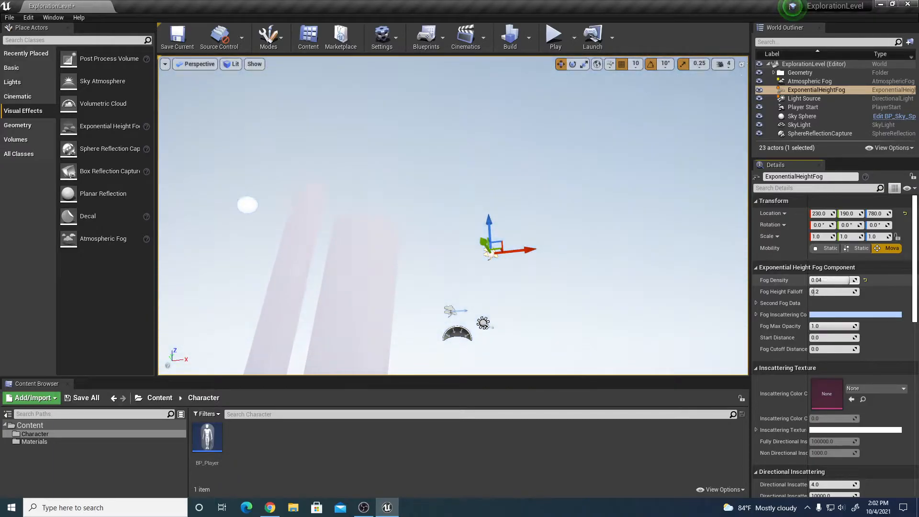
pyautogui.write('0.00381')
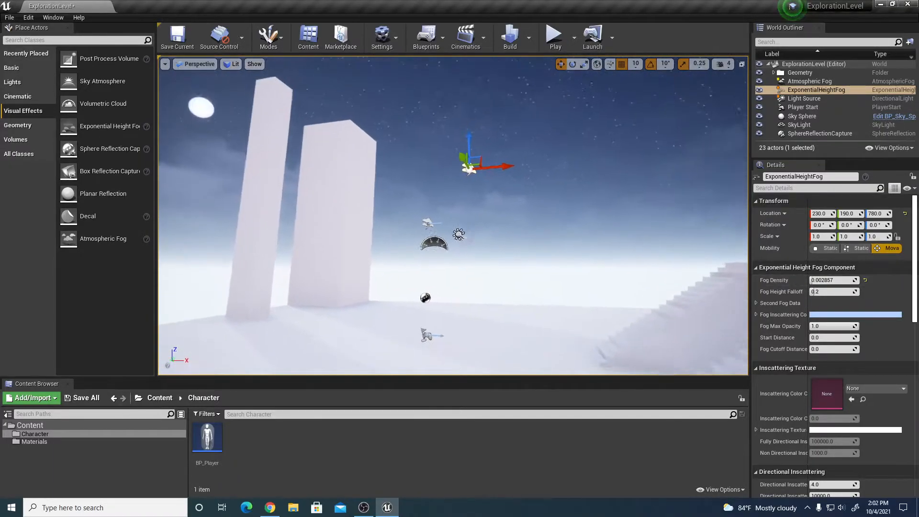
pyautogui.write('1.551705')
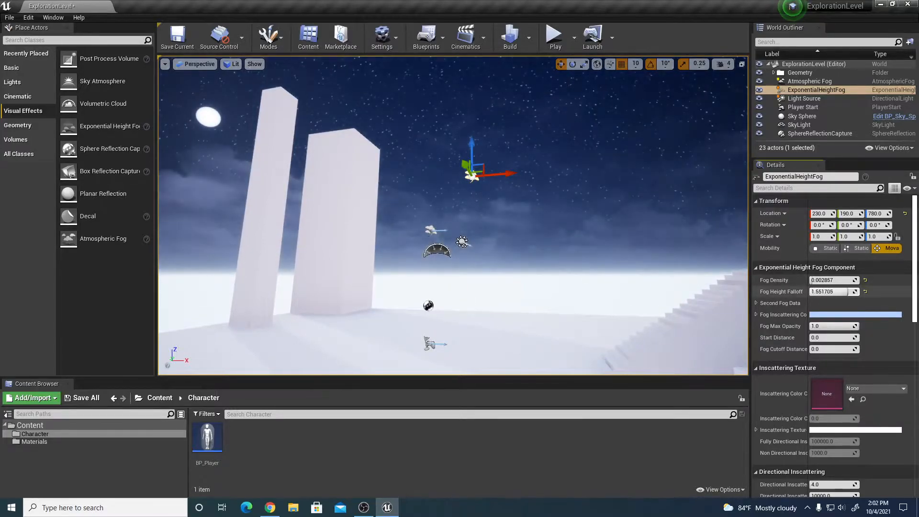
pyautogui.write('0.990981')
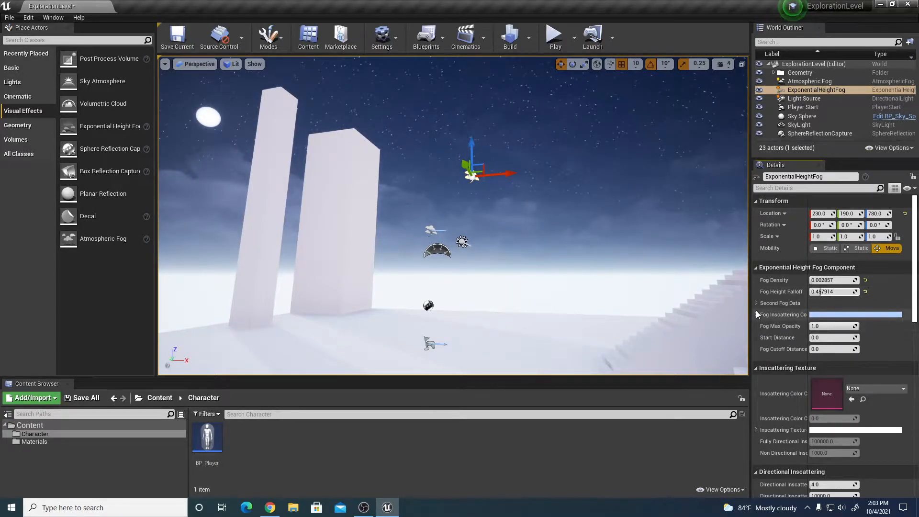
# - Set the Fog Inscattering Color to a dark navy blue
pyautogui.click(757, 315)
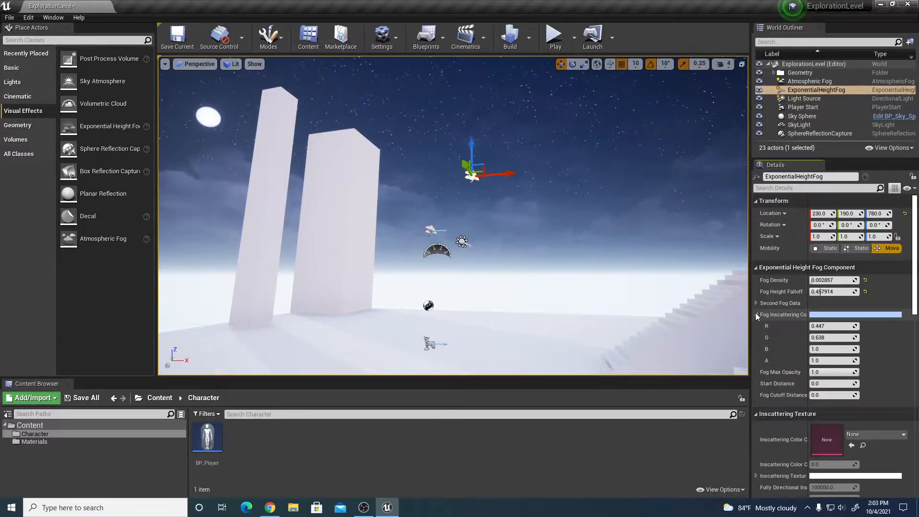
pyautogui.moveTo(783, 315)
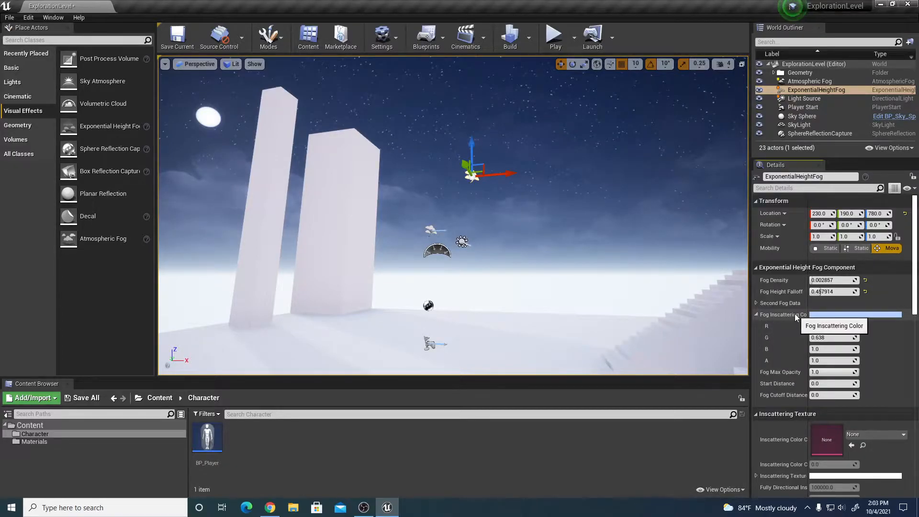
pyautogui.click(854, 314)
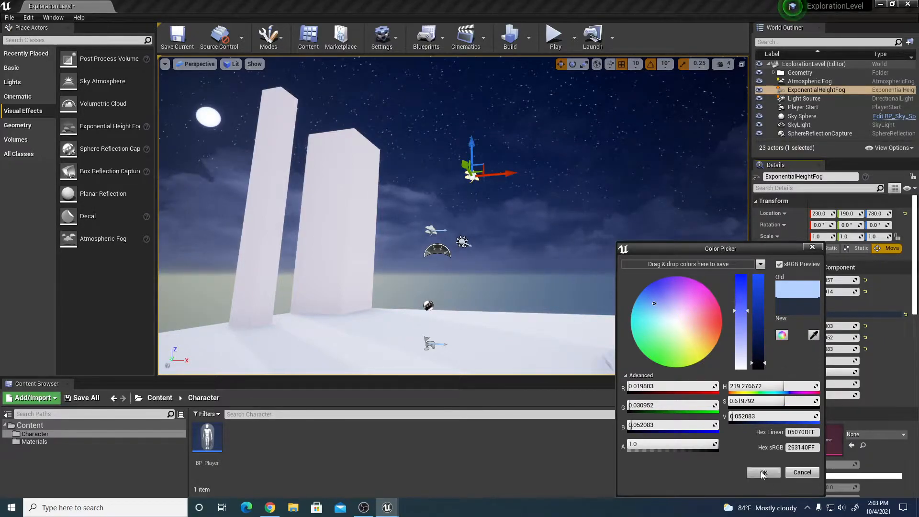
pyautogui.click(762, 472)
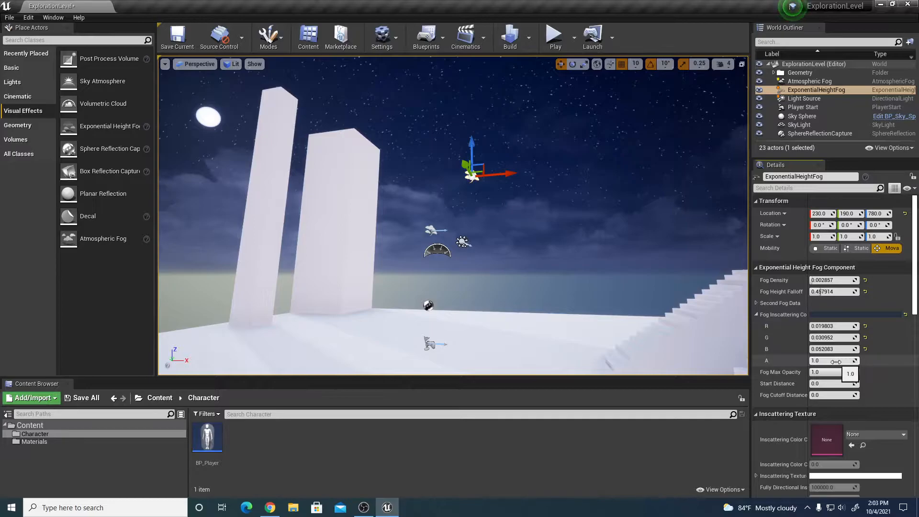
# - Raise Fog Density to 0.015714
pyautogui.moveTo(851, 361); pyautogui.dragTo(815, 360)
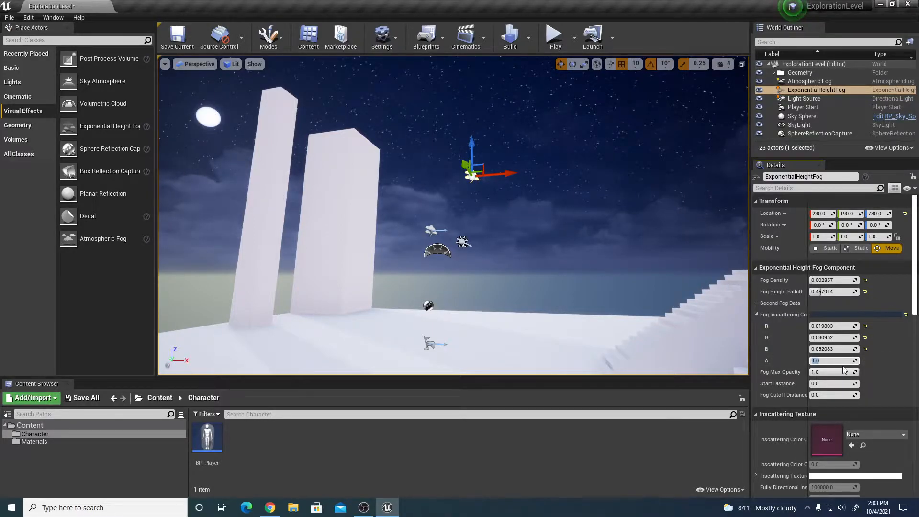
pyautogui.write('0.011905')
pyautogui.click(835, 280)
pyautogui.write('0.02')
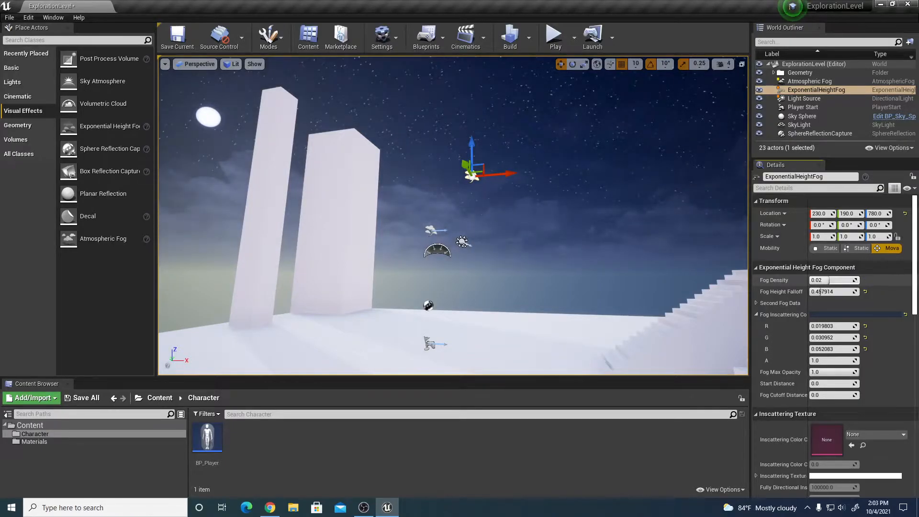
pyautogui.write('0.015714')
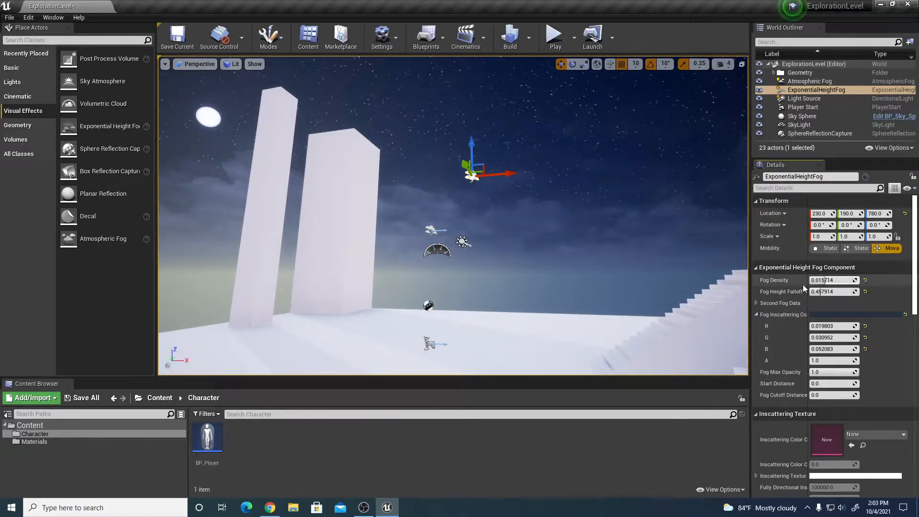
pyautogui.scroll(-3)
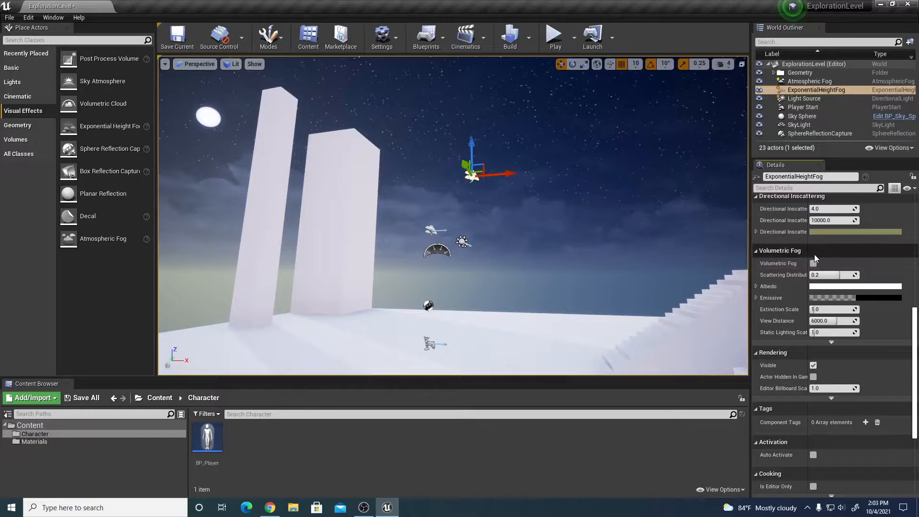
# - Enable Volumetric Fog on the height fog and begin editing Extinction Scale
pyautogui.click(814, 263)
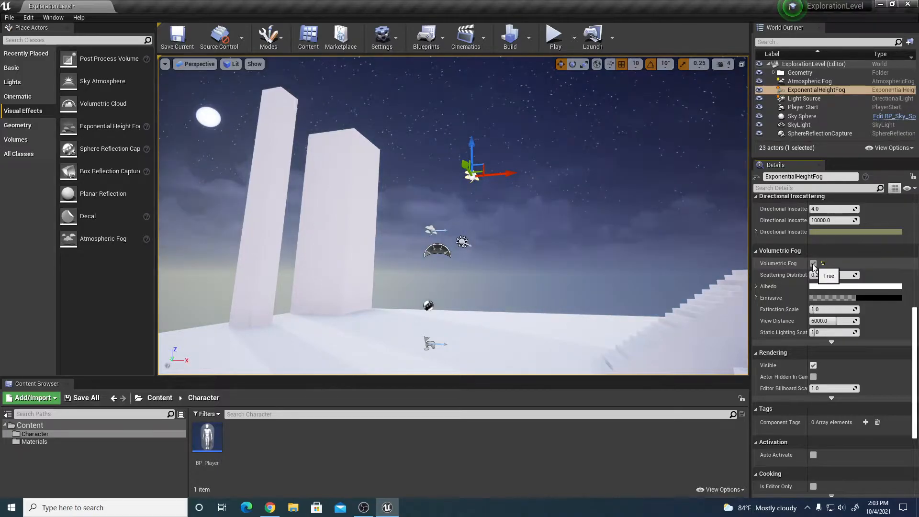
pyautogui.click(813, 264)
pyautogui.write('50')
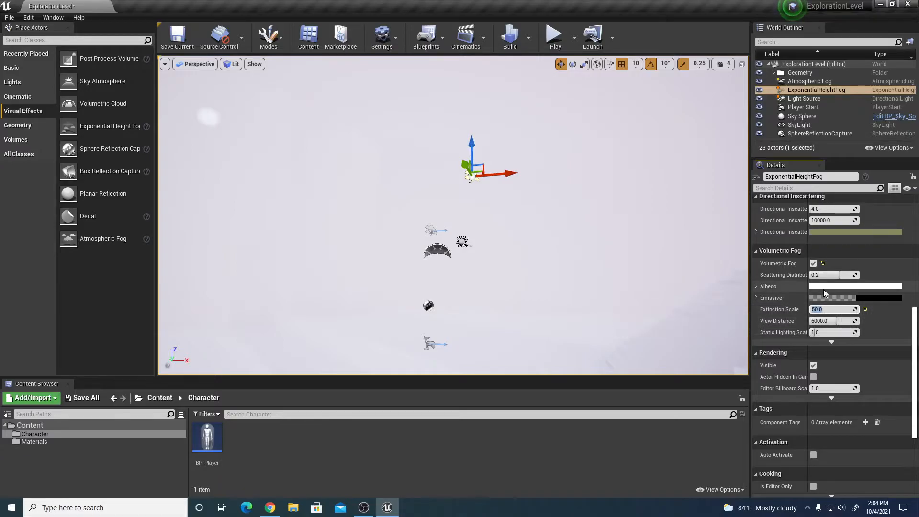
# - Darken the volumetric fog albedo to grey and set Extinction Scale to about 8
pyautogui.write('5.0')
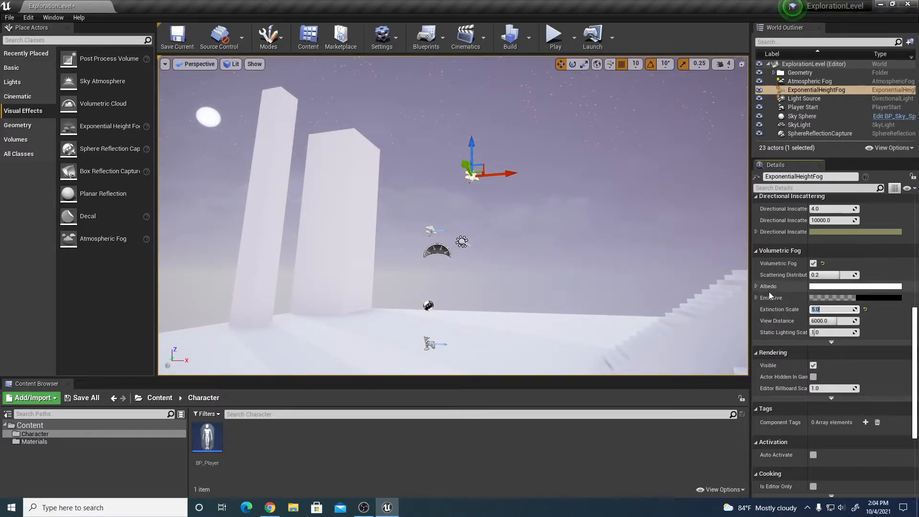
pyautogui.click(856, 286)
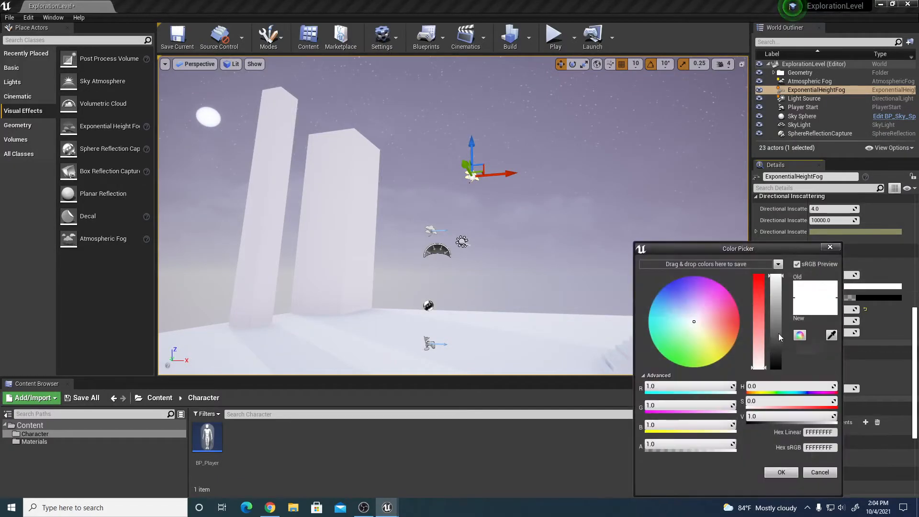
pyautogui.moveTo(776, 275); pyautogui.dragTo(777, 362)
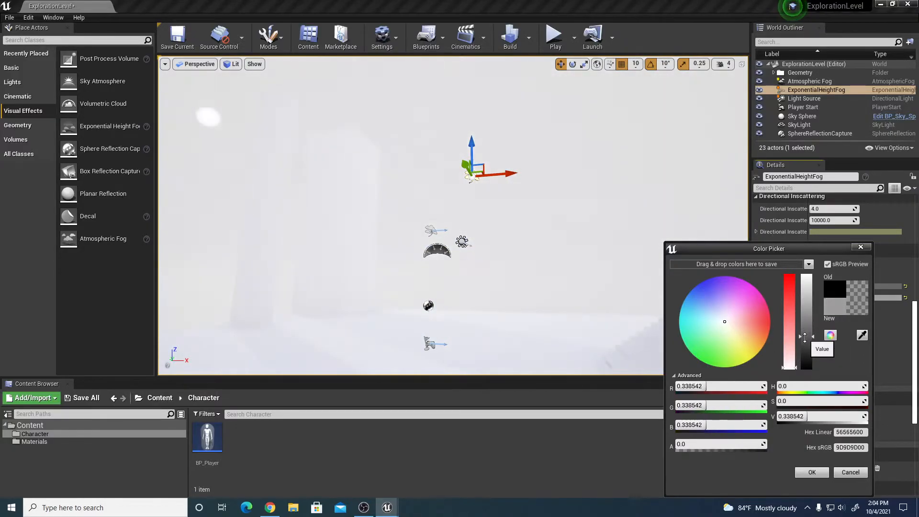
pyautogui.moveTo(806, 336); pyautogui.dragTo(808, 366)
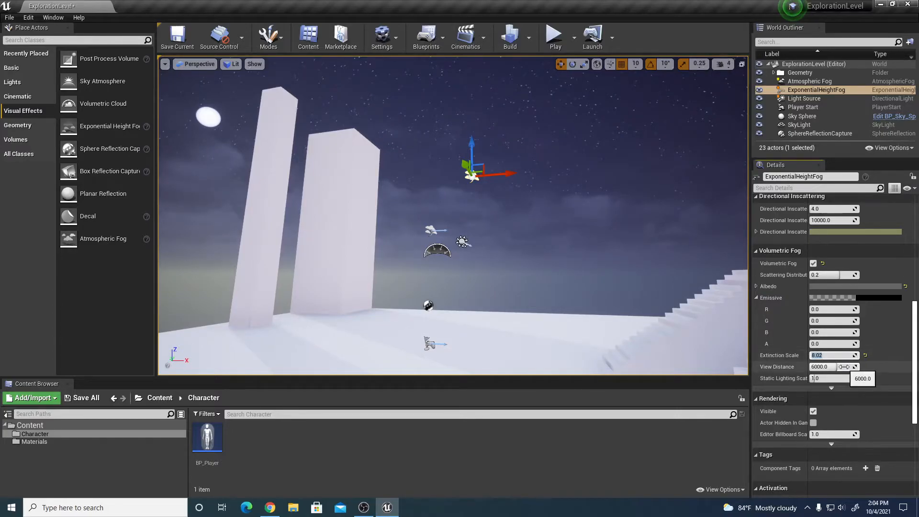
pyautogui.write('50.0')
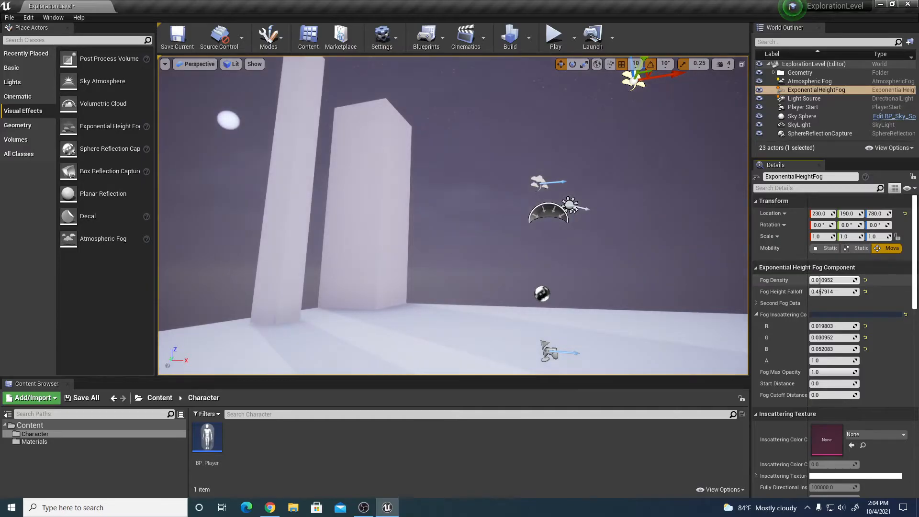
# - Raise Fog Density to 0.025714 and set Extinction Scale to 100
pyautogui.write('0.025714')
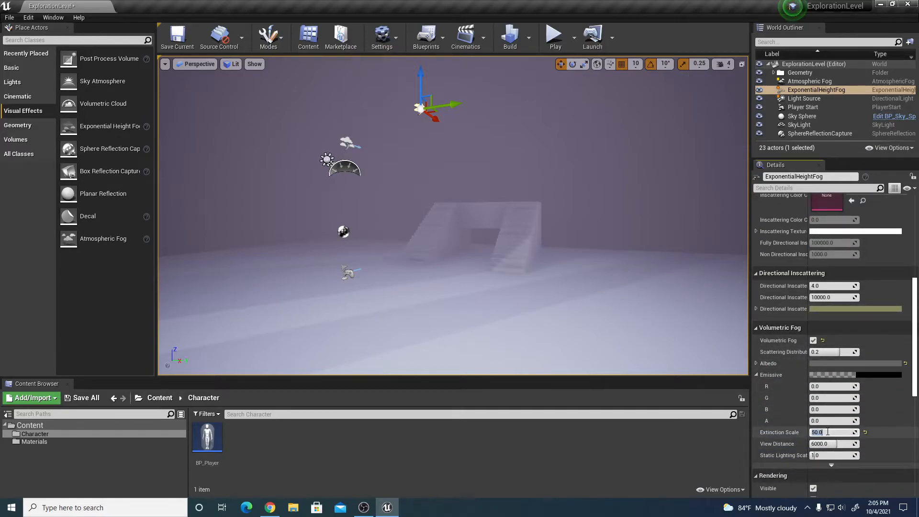
pyautogui.write('100.0')
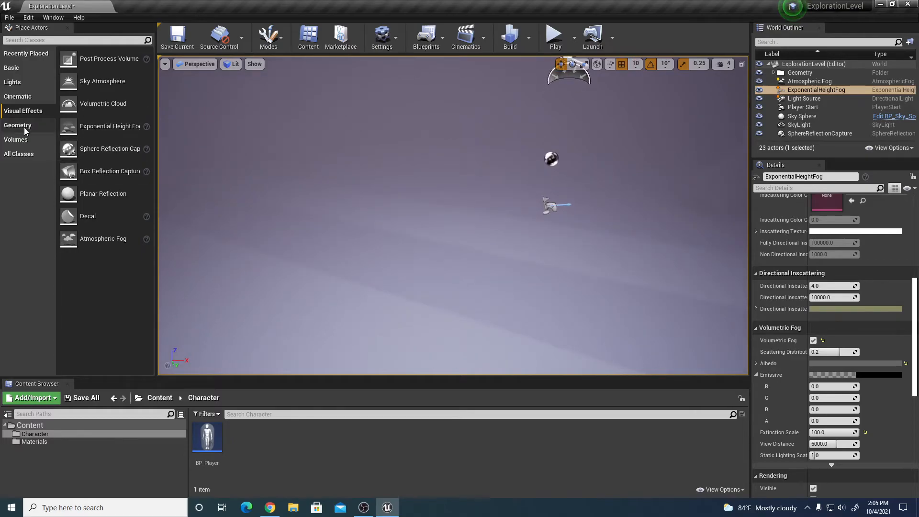
pyautogui.moveTo(16, 140)
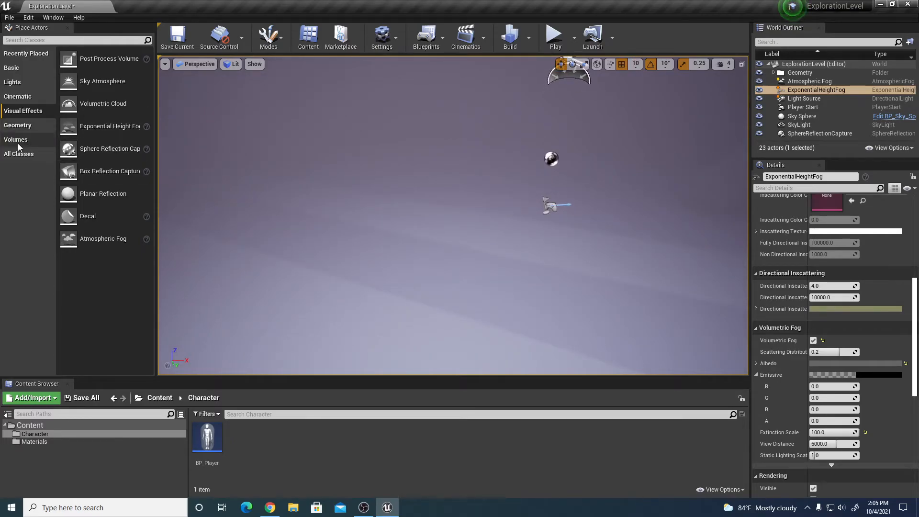
# - Place a Point Light and move it to about -200, 850, 200
pyautogui.click(13, 82)
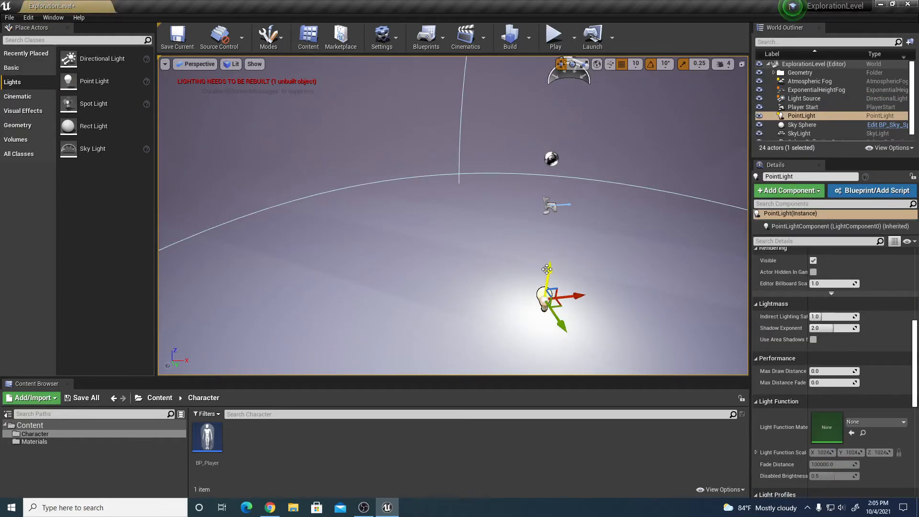
pyautogui.click(889, 301)
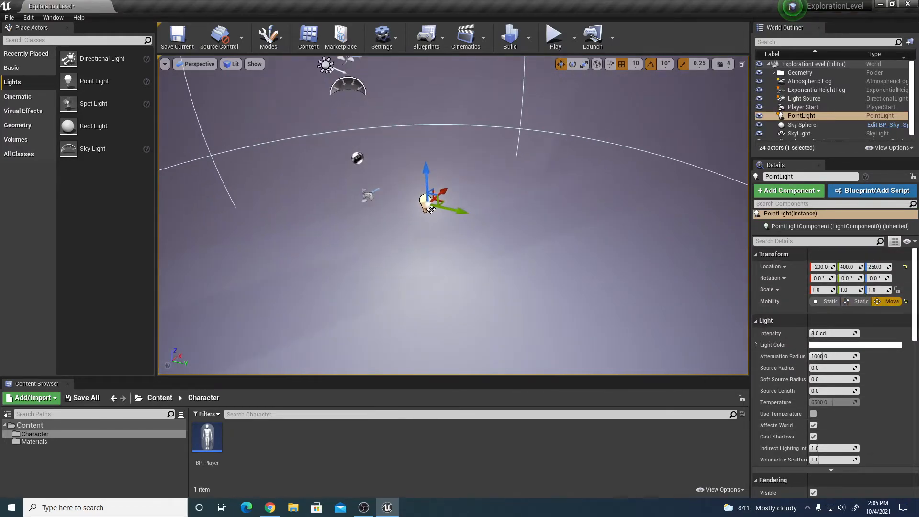
pyautogui.moveTo(426, 198); pyautogui.dragTo(534, 211)
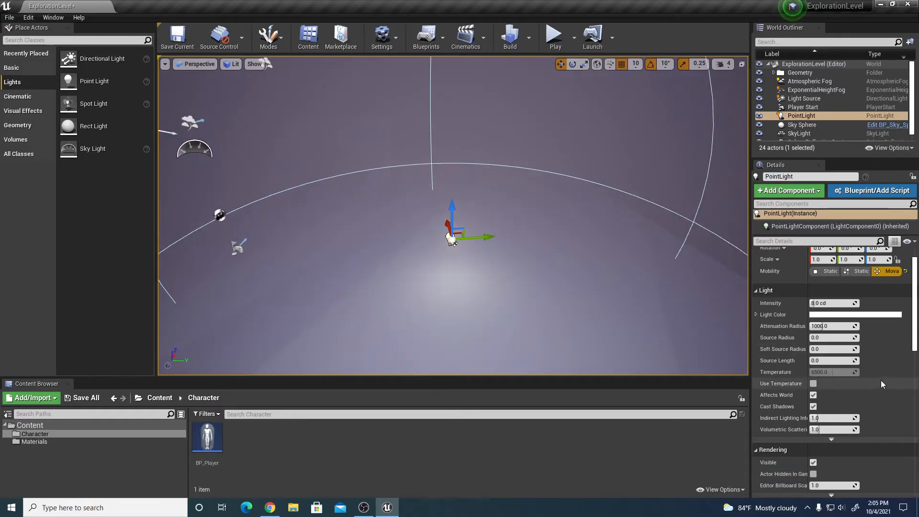
pyautogui.scroll(-3)
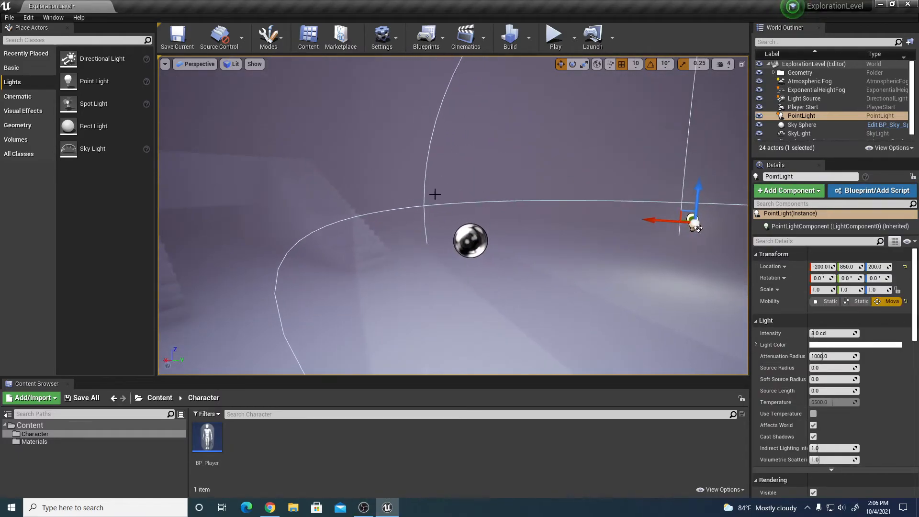
pyautogui.click(553, 33)
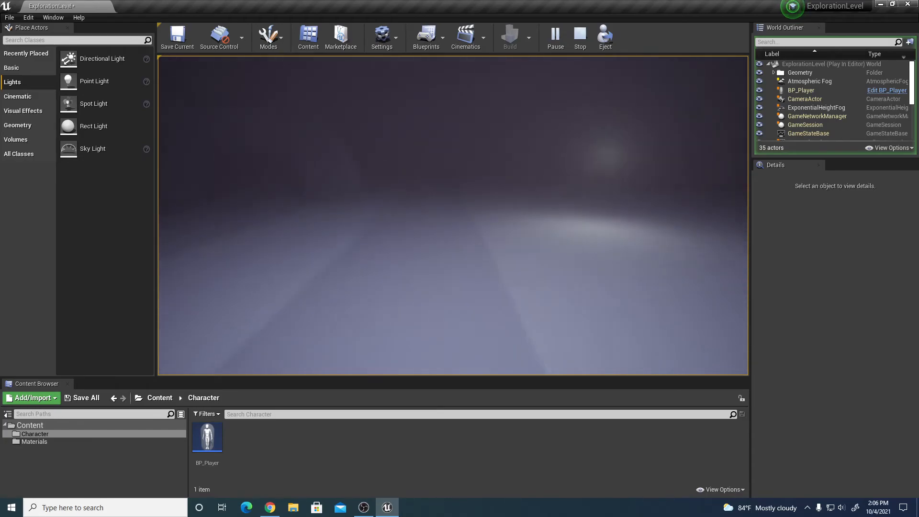
pyautogui.click(579, 36)
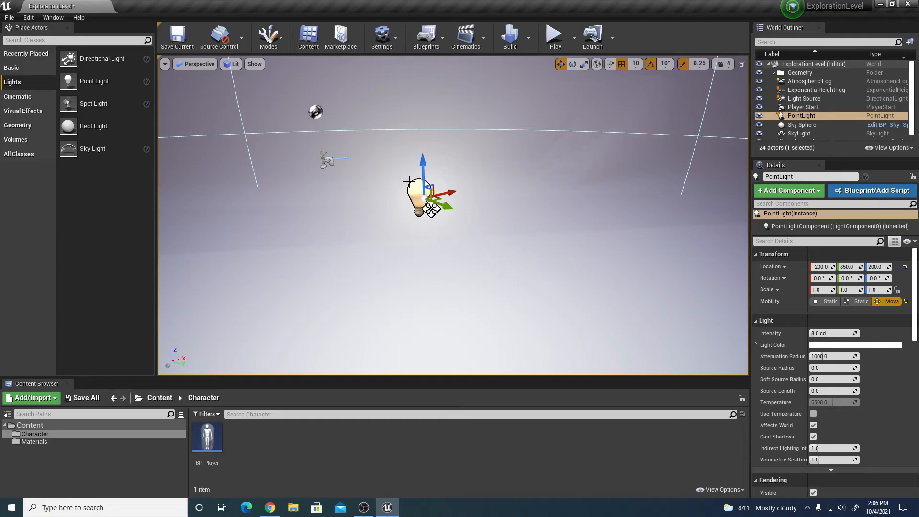
pyautogui.moveTo(301, 210)
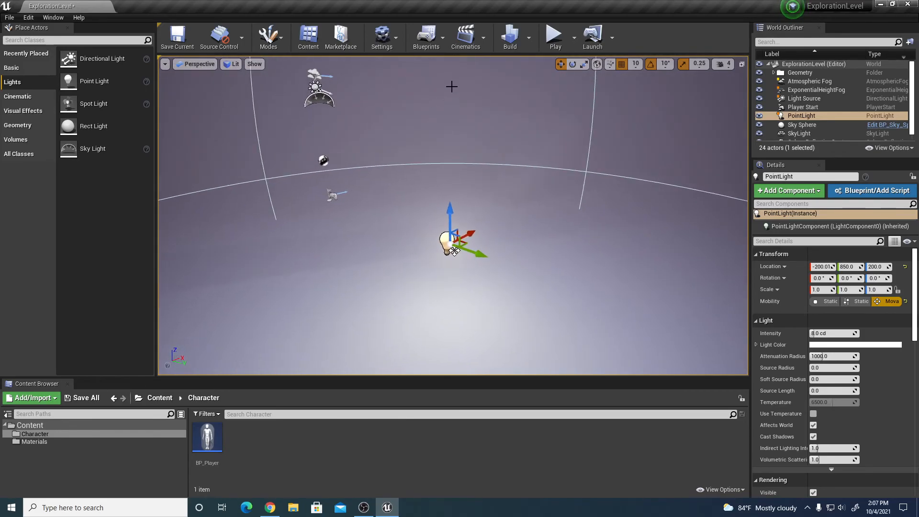
pyautogui.click(553, 34)
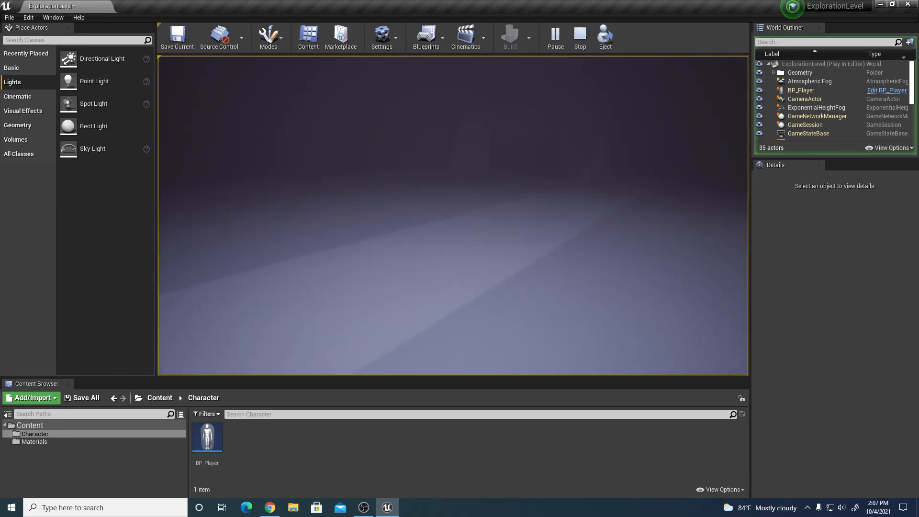
pyautogui.click(580, 36)
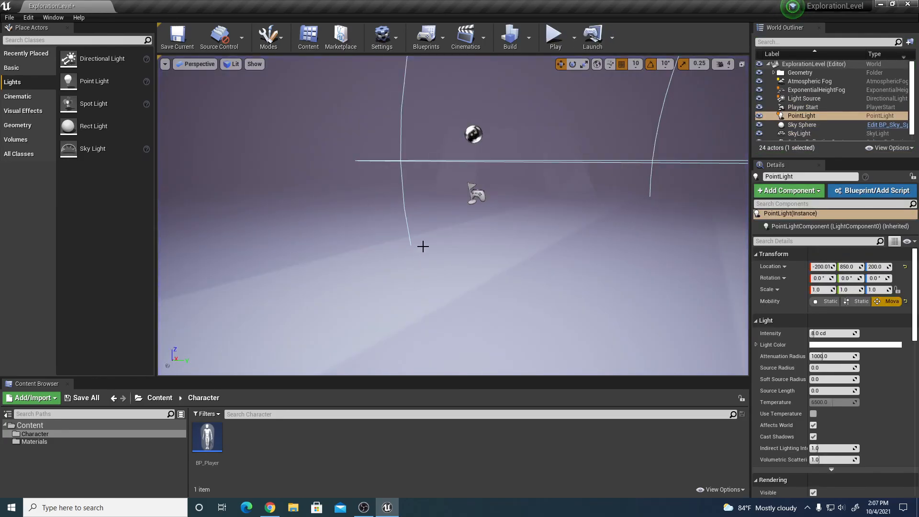
pyautogui.moveTo(419, 235)
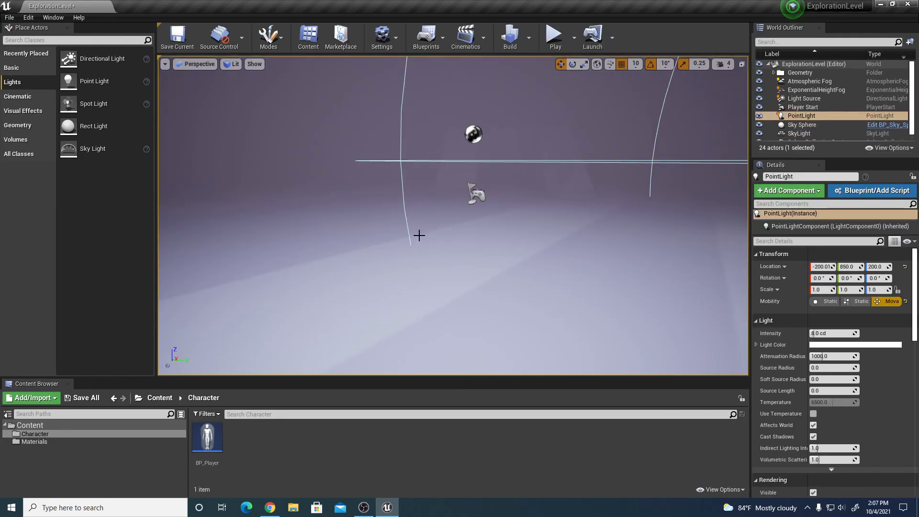
pyautogui.moveTo(436, 261)
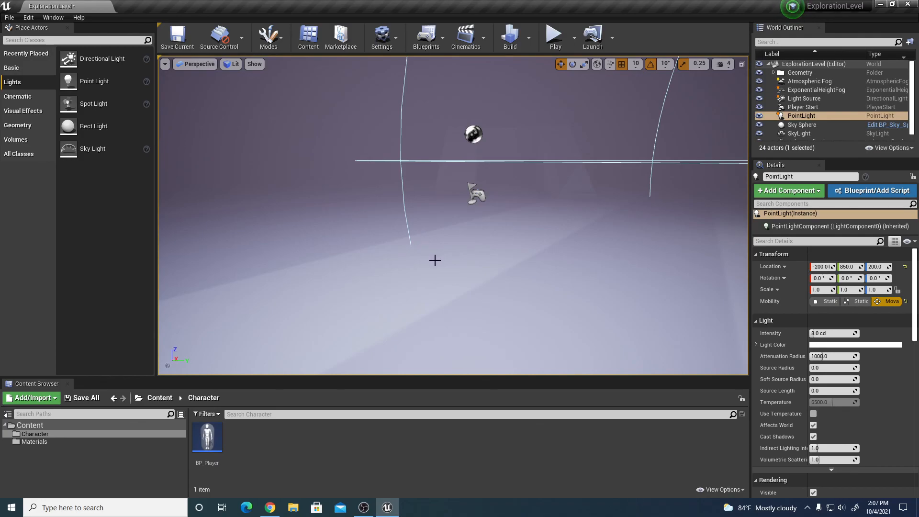